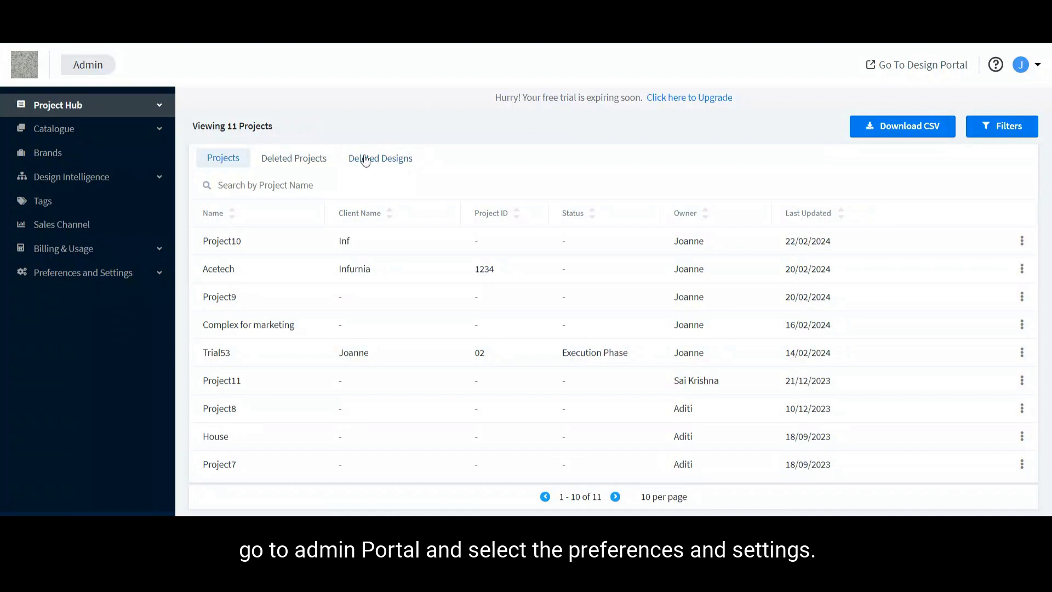
mouse_move(112, 310)
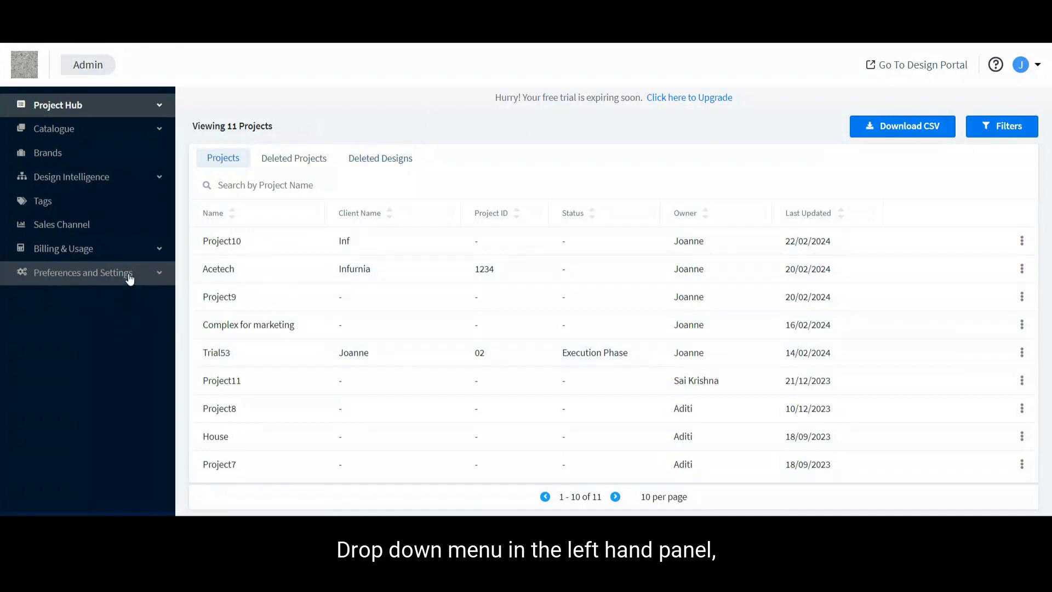
Step: Open the organisation Preferences page and expand Pricing Quotation Preferences down to Fields
left_click(83, 272)
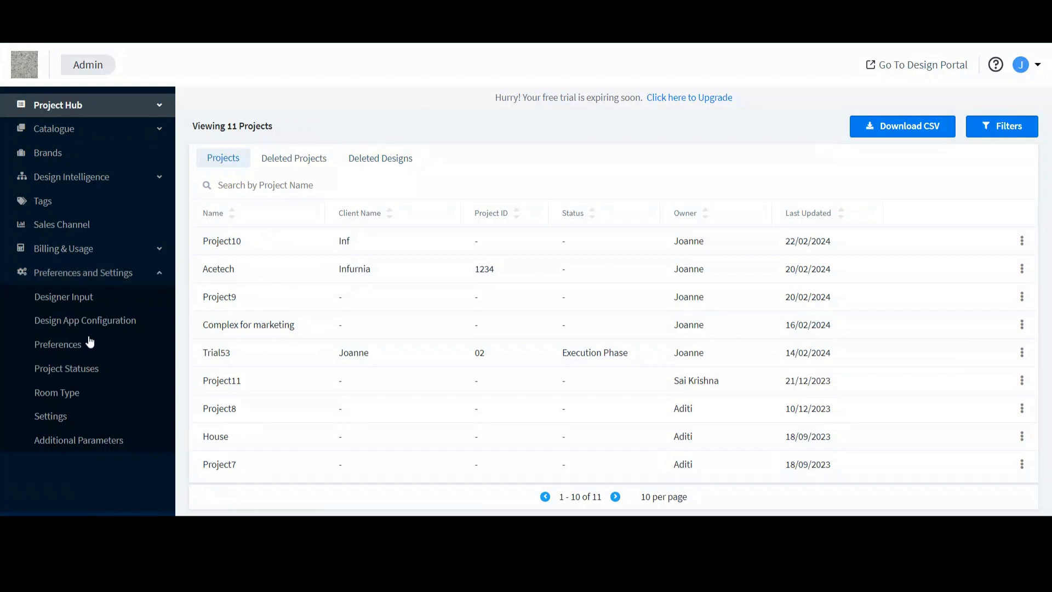
left_click(58, 344)
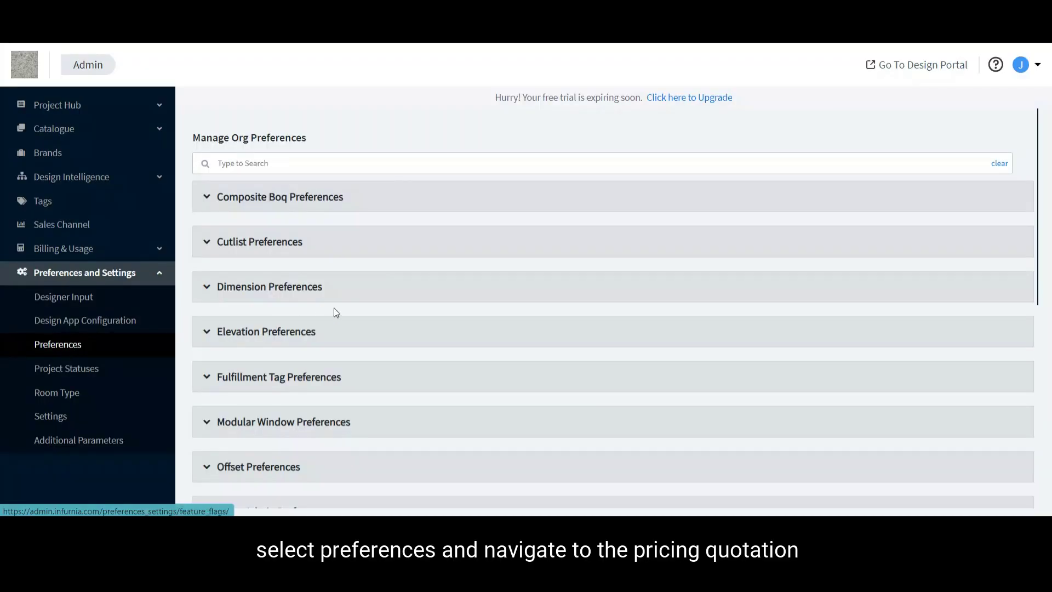
scroll("down", 3)
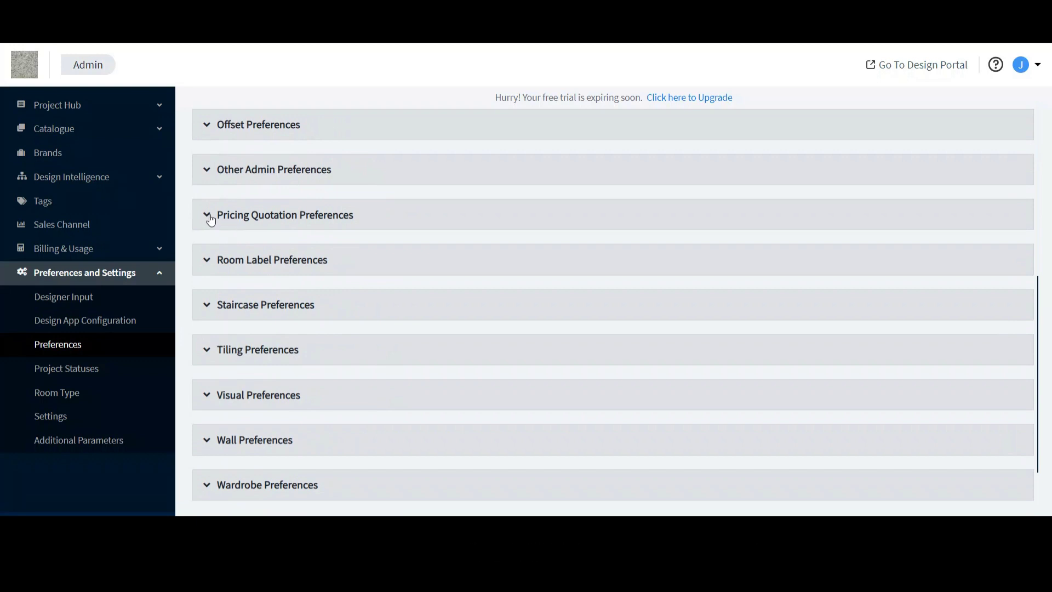
left_click(208, 215)
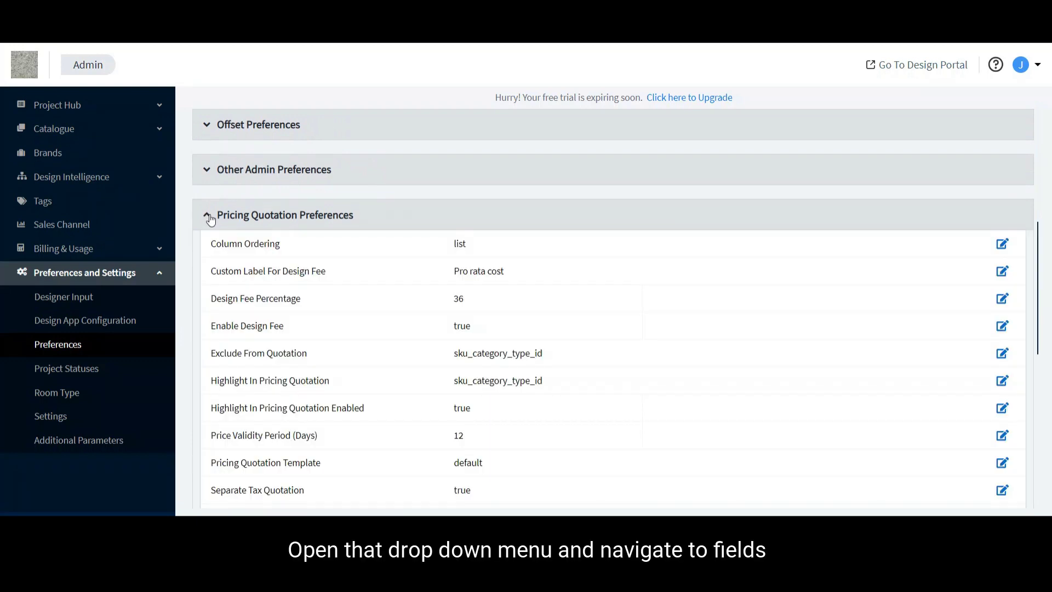
scroll("down", 3)
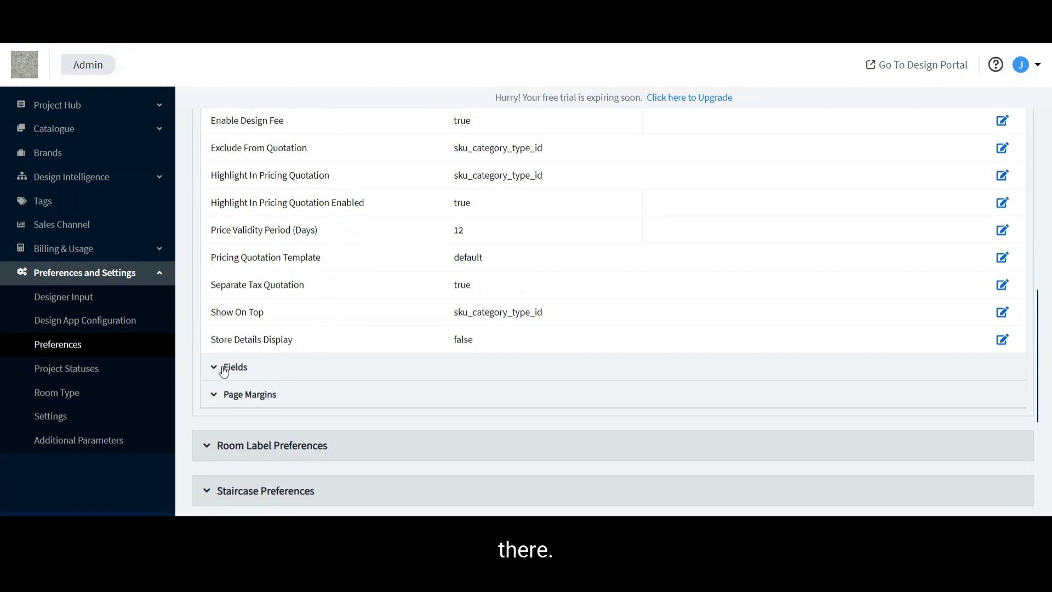
Step: Expand Fields and set Client Details to true, saving the change
left_click(235, 367)
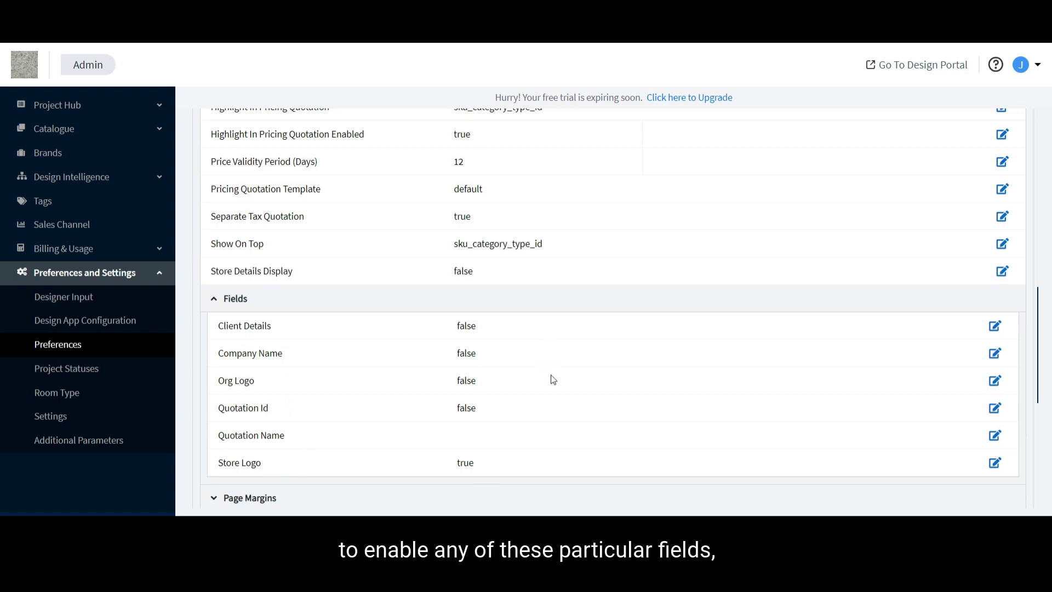
mouse_move(700, 332)
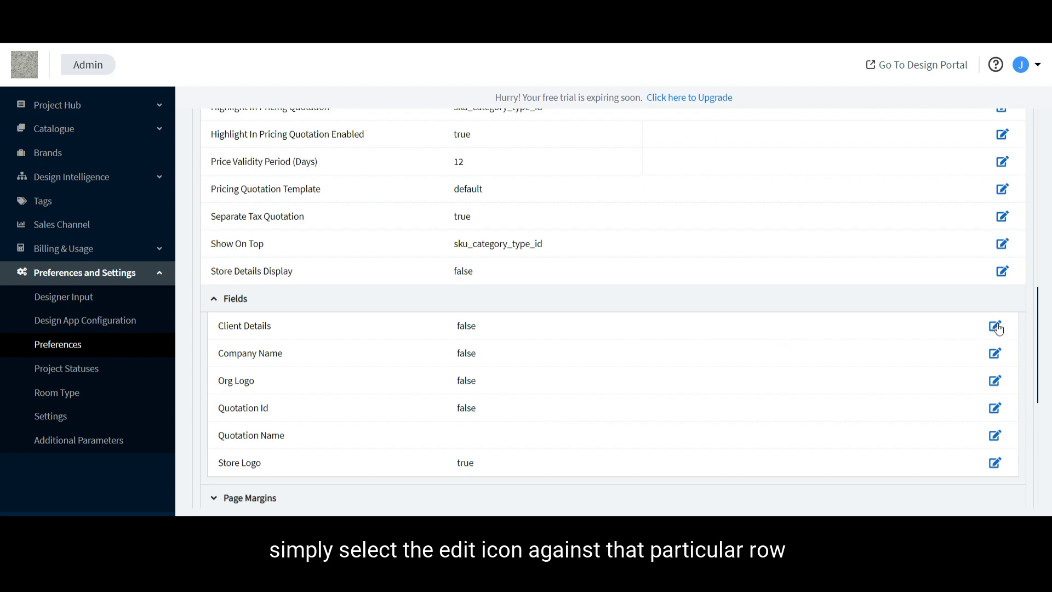
left_click(999, 326)
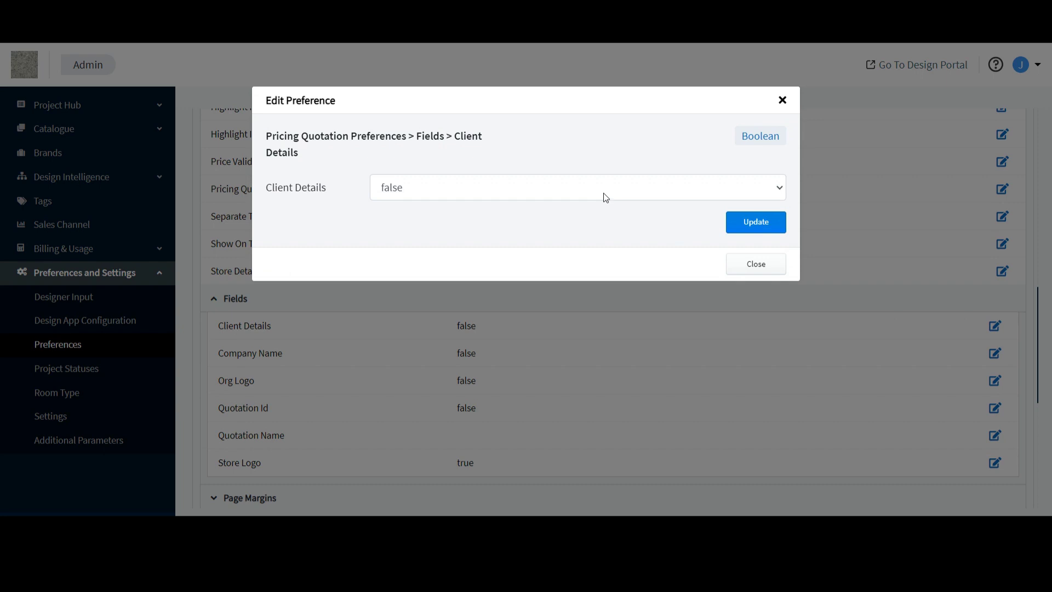
left_click(576, 188)
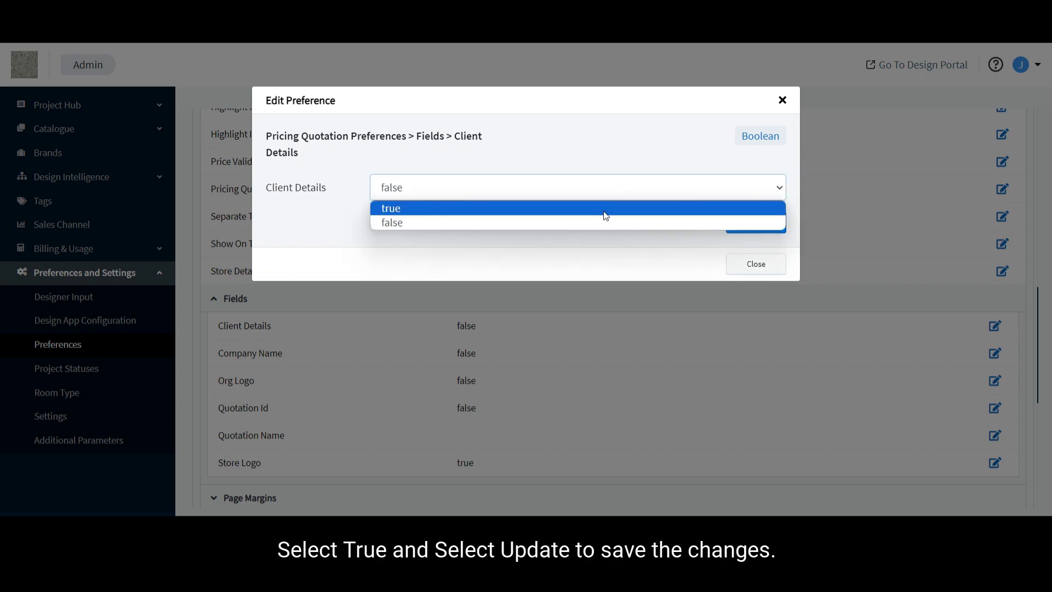
left_click(390, 208)
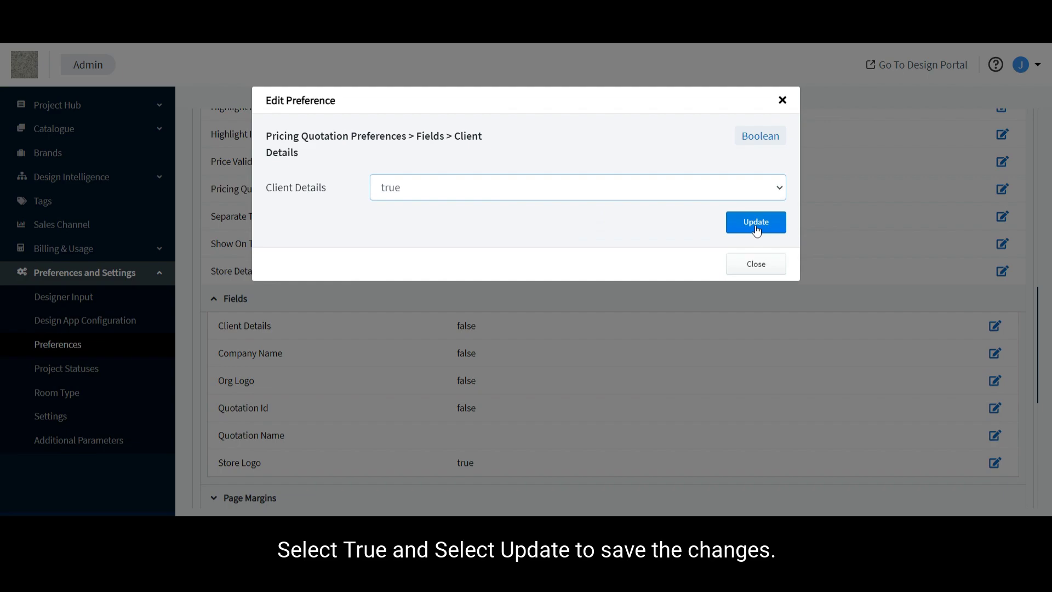
left_click(756, 222)
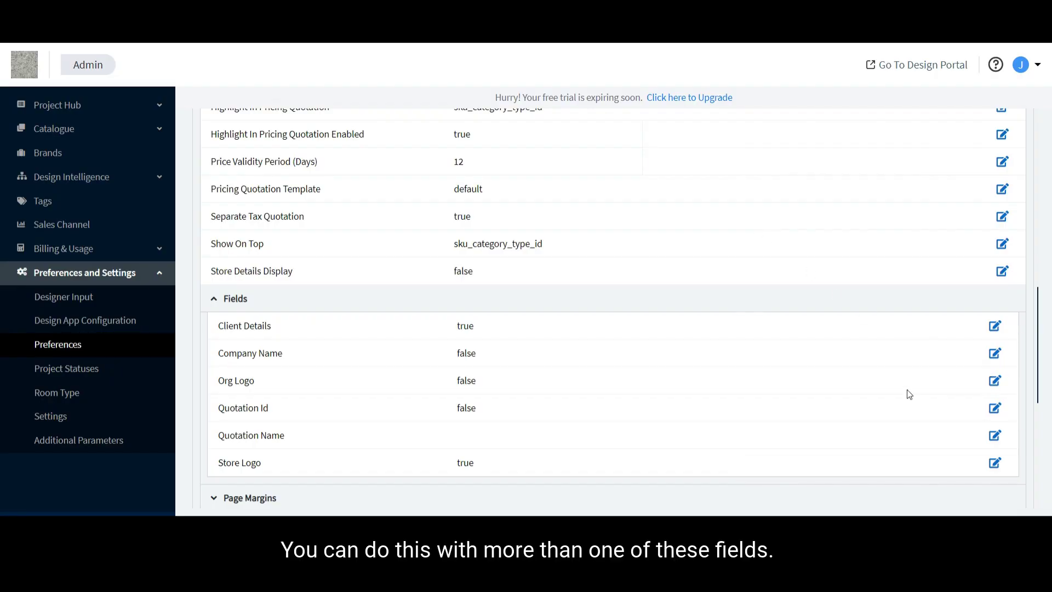
mouse_move(930, 397)
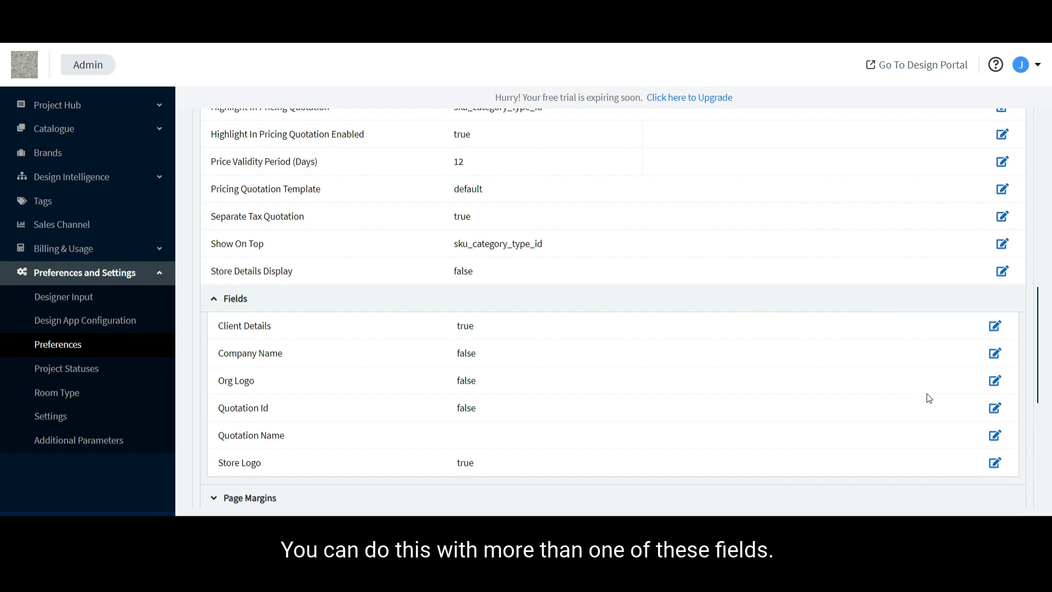
Step: Set the Quotation Id field to true and save the change
left_click(995, 408)
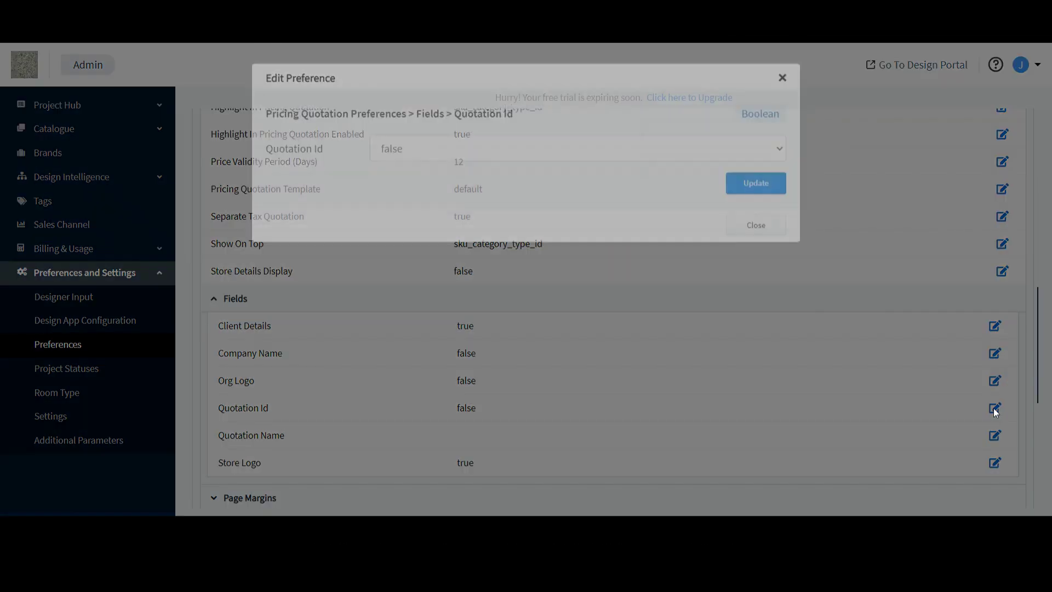
left_click(604, 171)
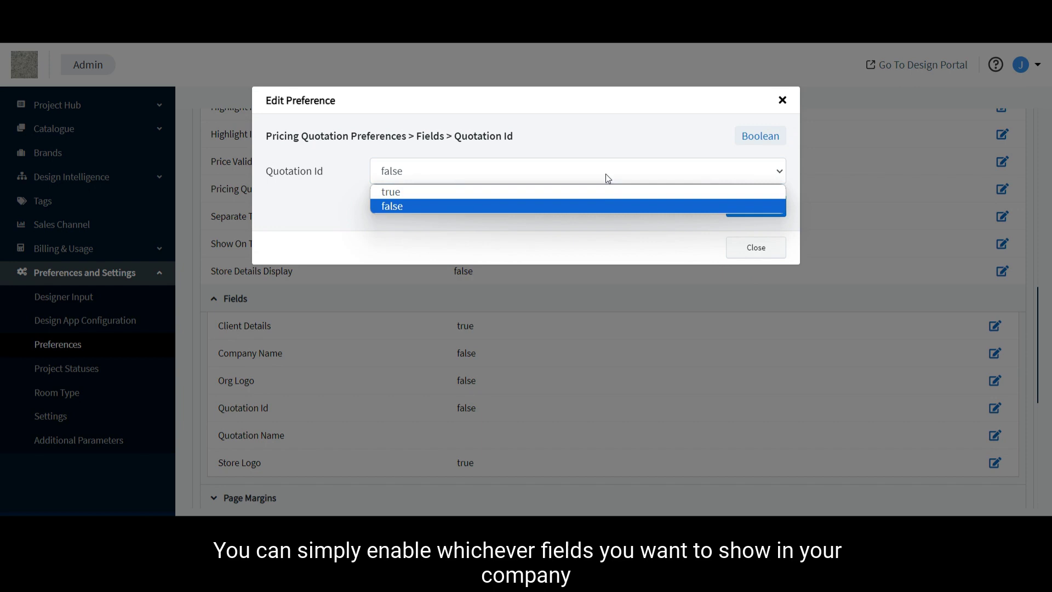
left_click(390, 192)
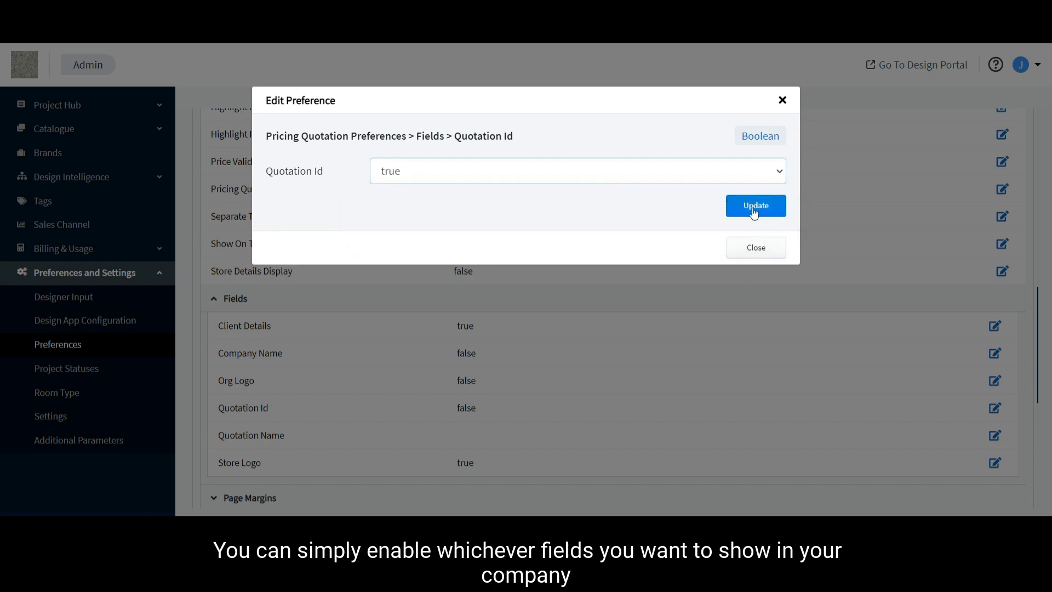
left_click(756, 206)
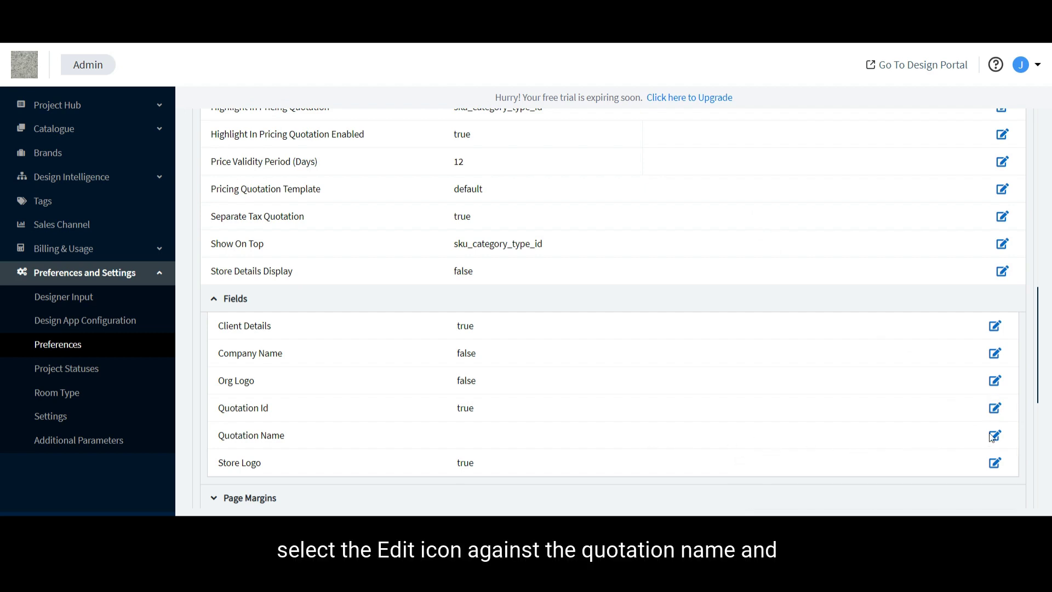
Step: Set the Quotation Name value to 'Pricing infurnia' and save it
left_click(996, 435)
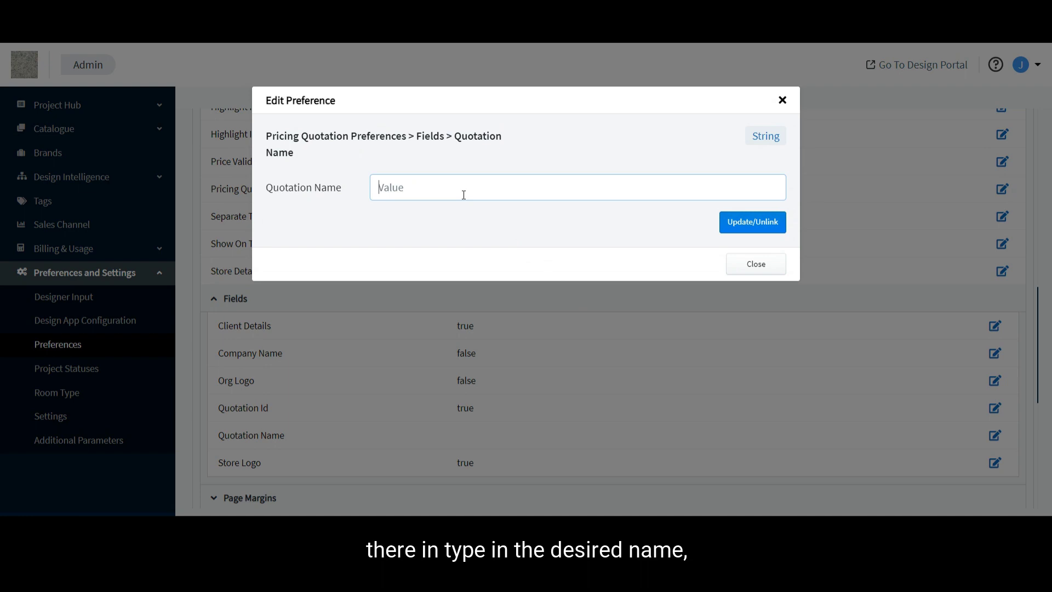
type("Prin")
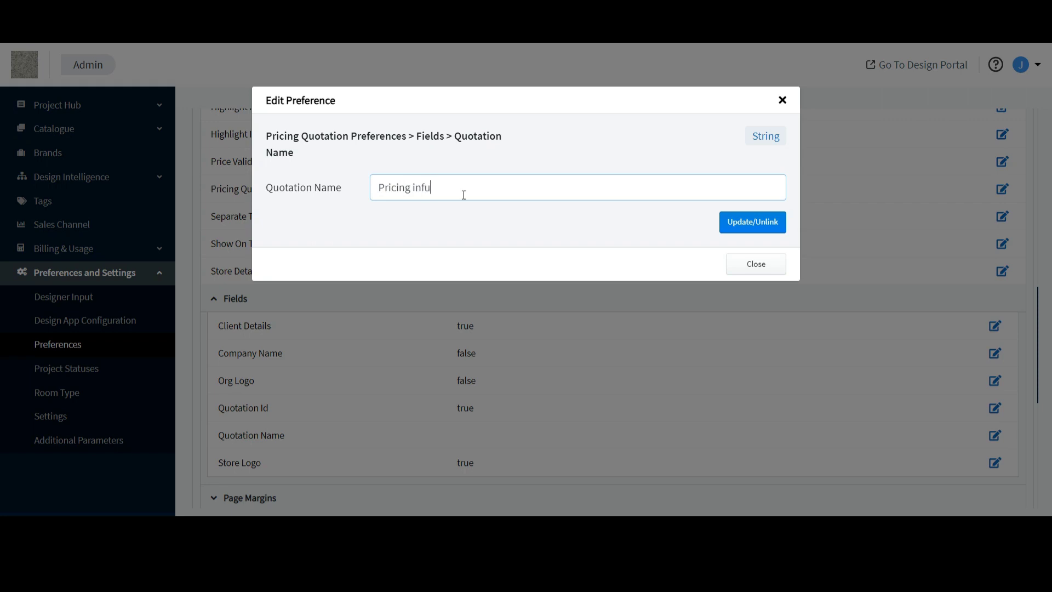
type("rnia")
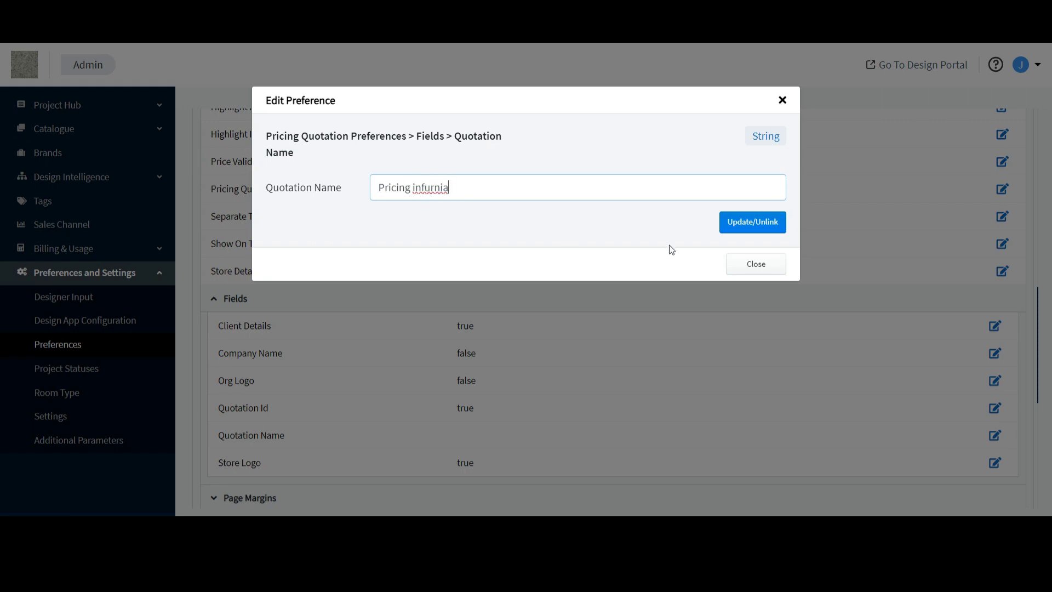
mouse_move(672, 246)
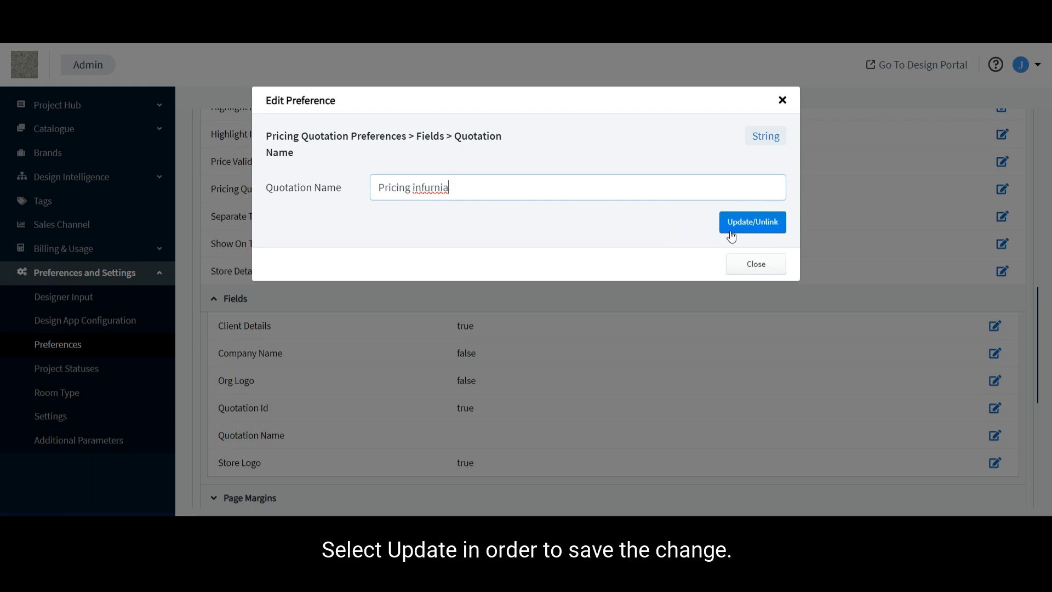
left_click(752, 223)
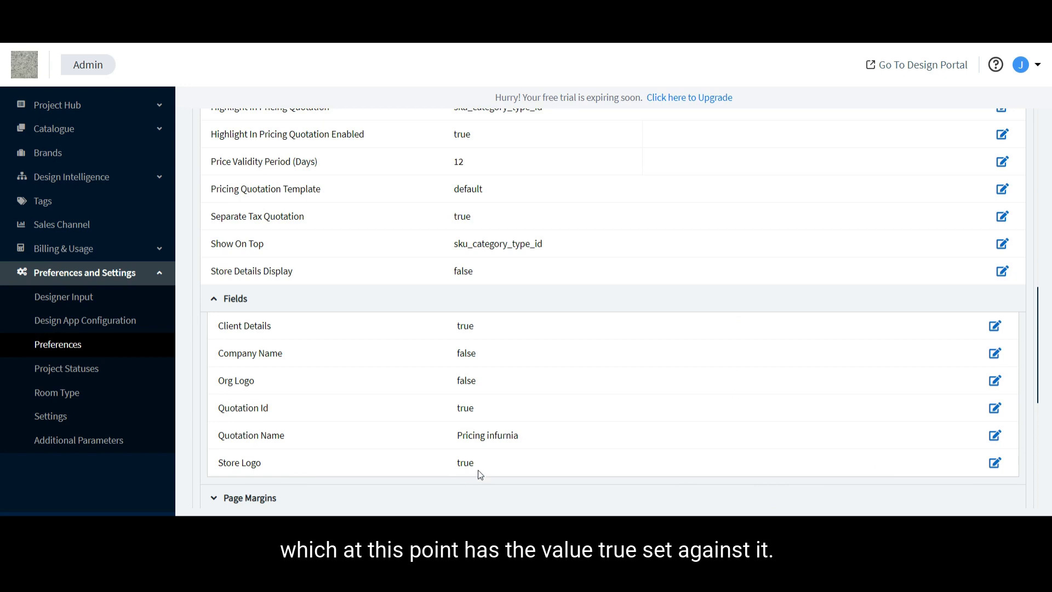
mouse_move(451, 465)
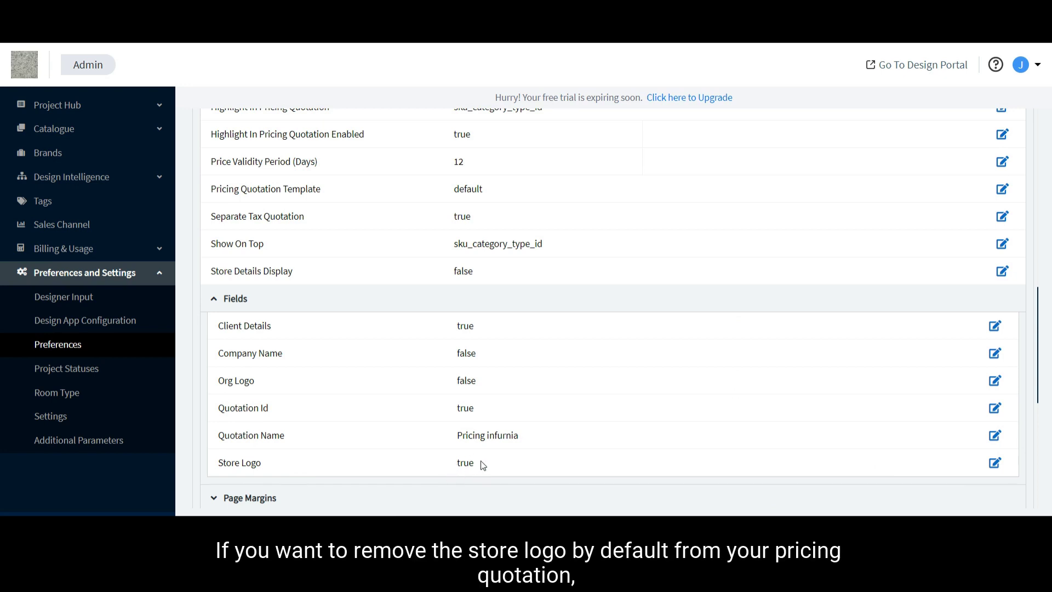
mouse_move(524, 467)
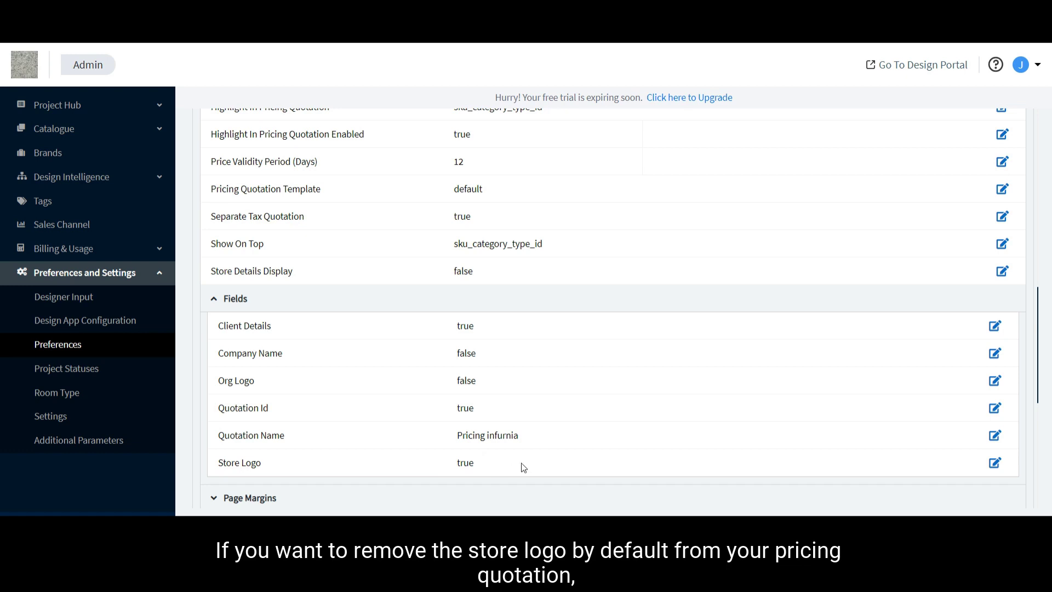
mouse_move(971, 473)
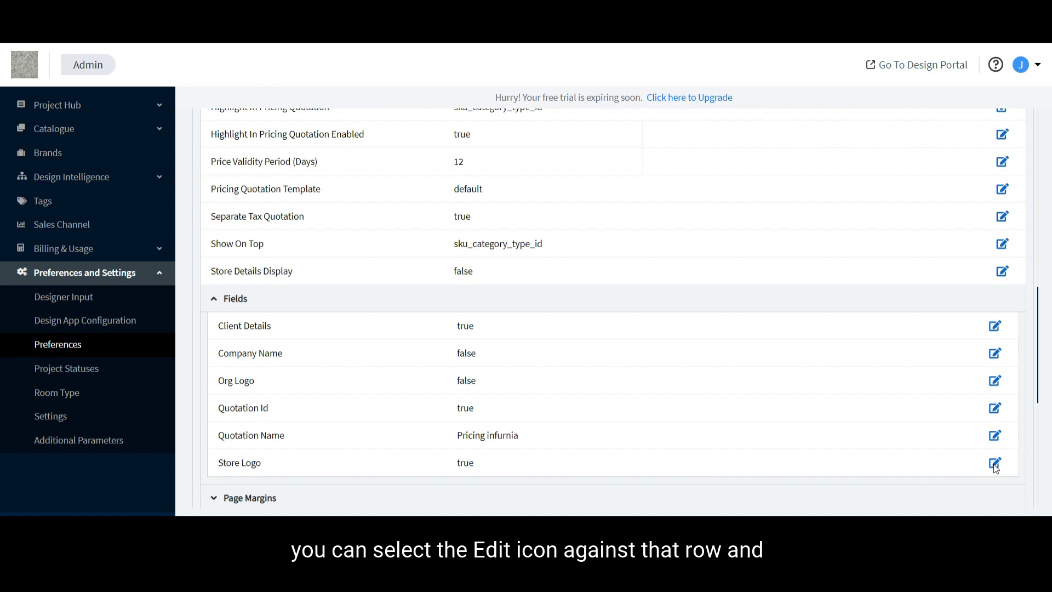
Step: Set Store Logo to false, save it, and go to the design portal
left_click(995, 462)
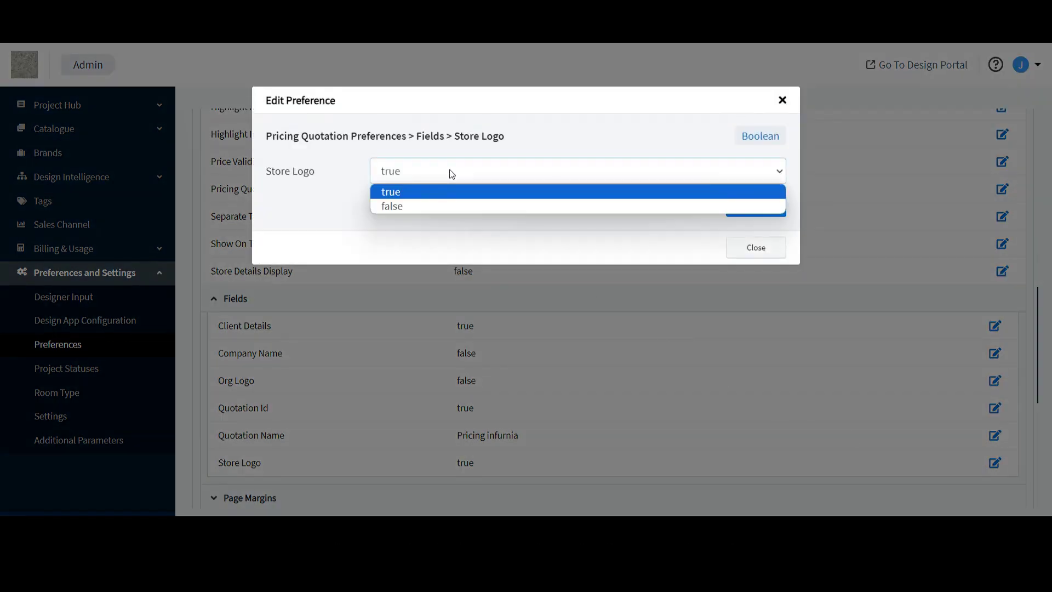
left_click(391, 205)
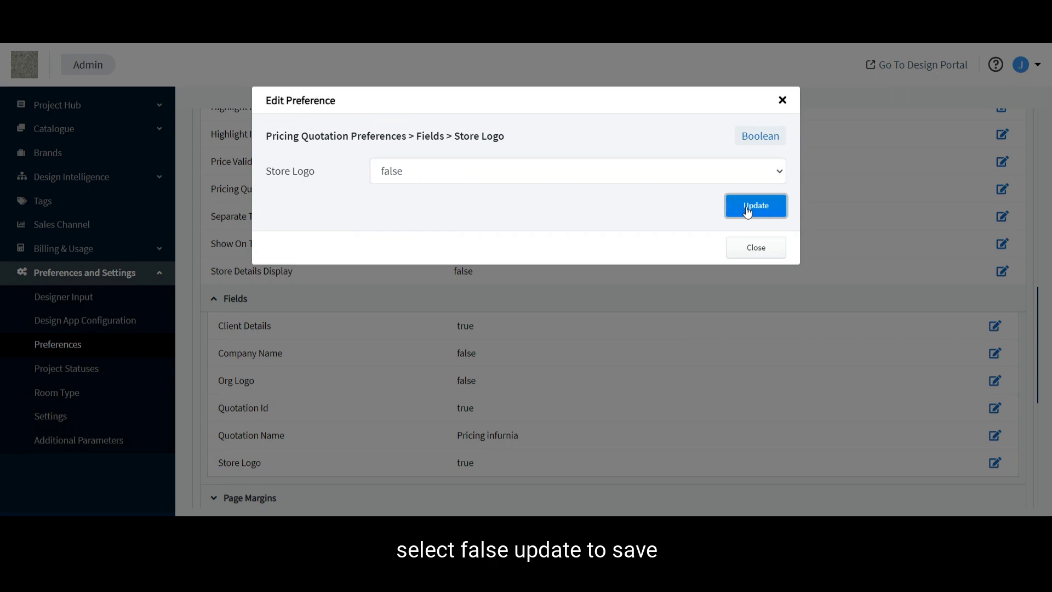
left_click(755, 206)
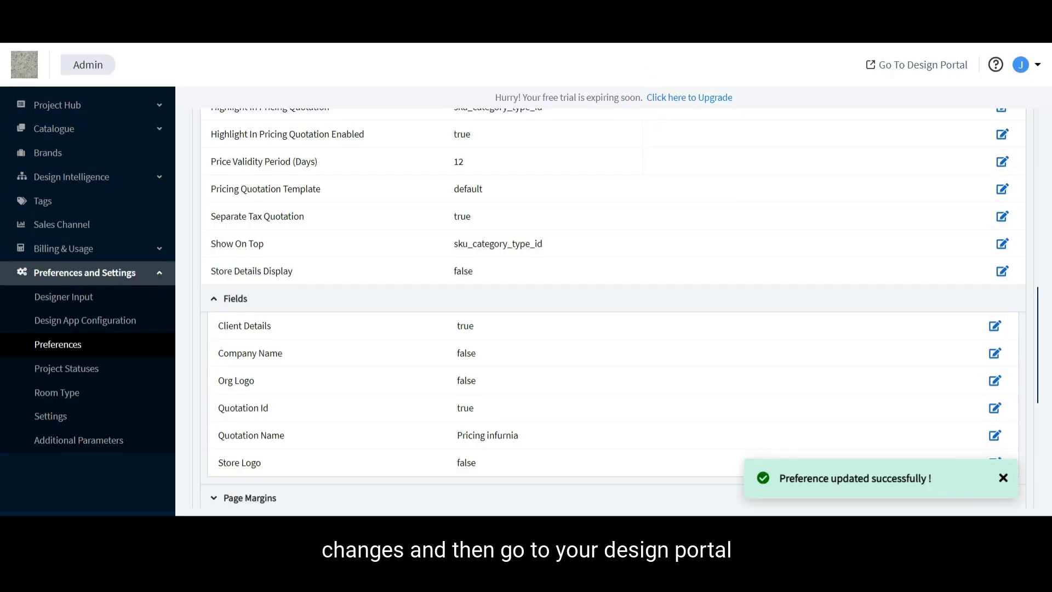
left_click(922, 65)
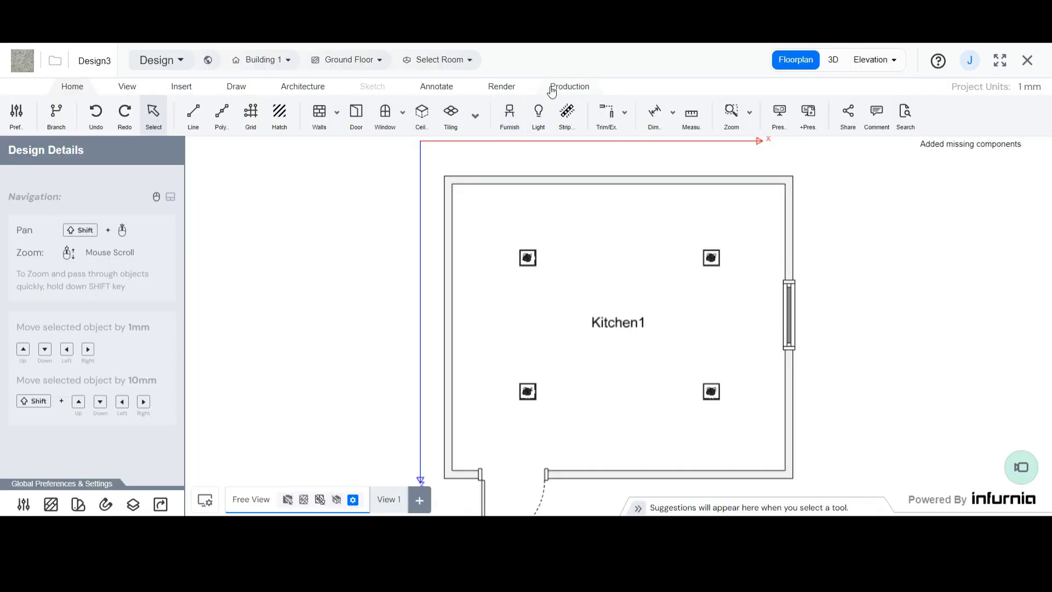
Step: From the Production features, open the Pricing Quotation for the kitchen project
left_click(569, 86)
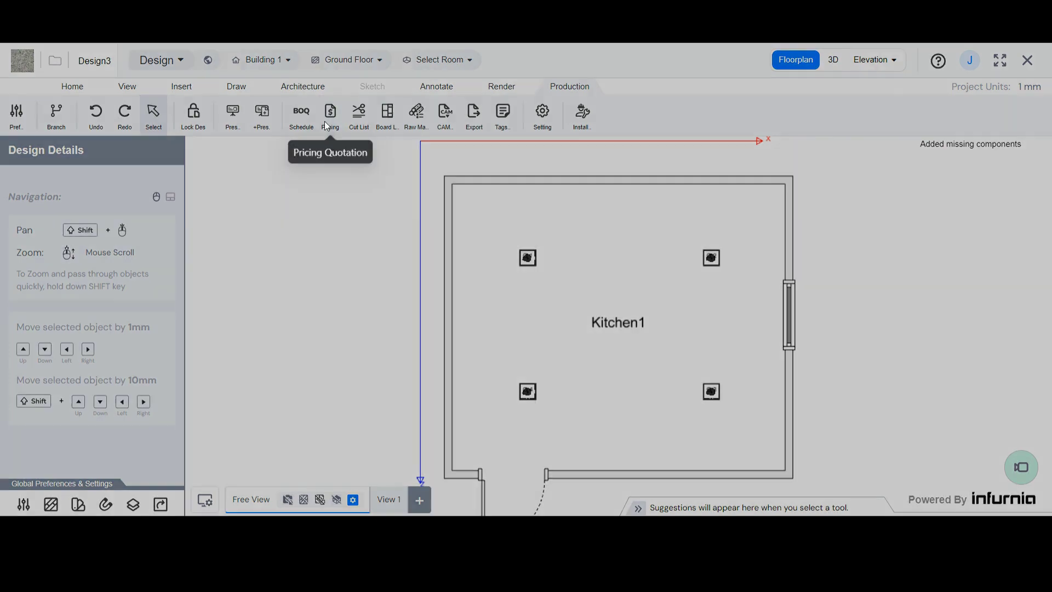
left_click(330, 114)
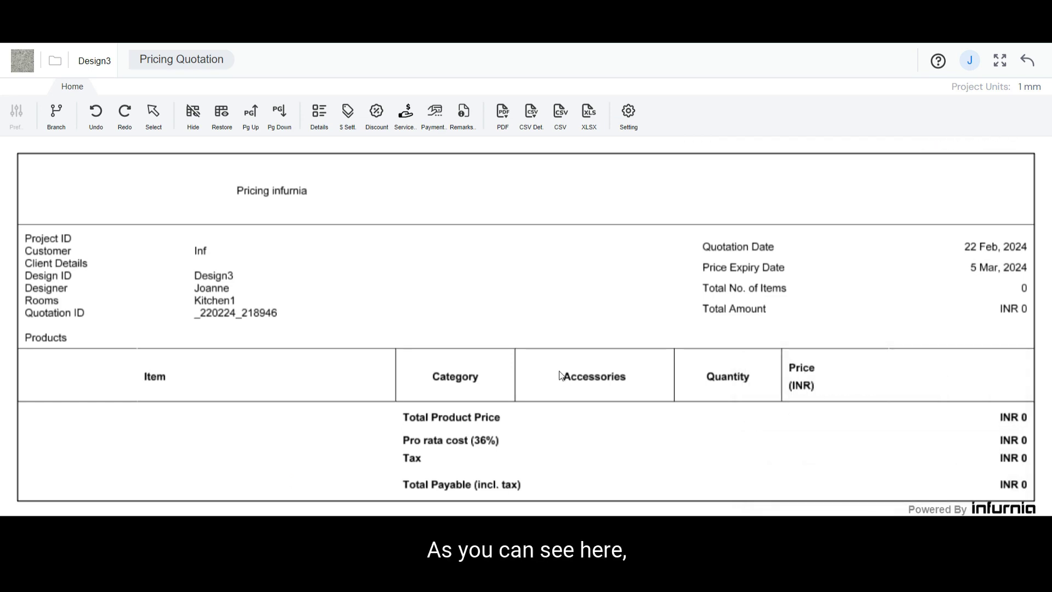
mouse_move(411, 281)
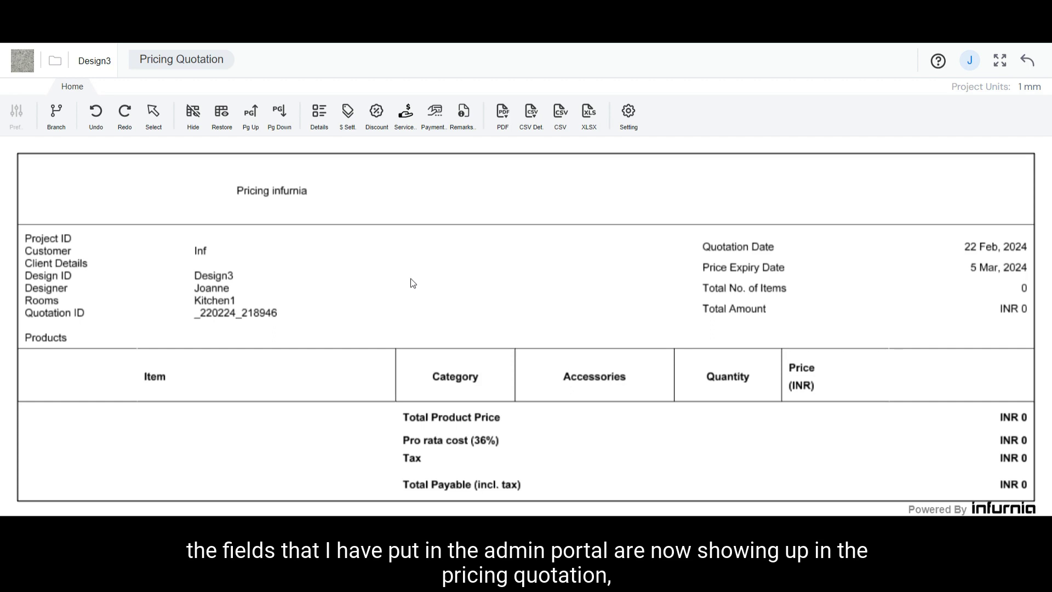
mouse_move(403, 274)
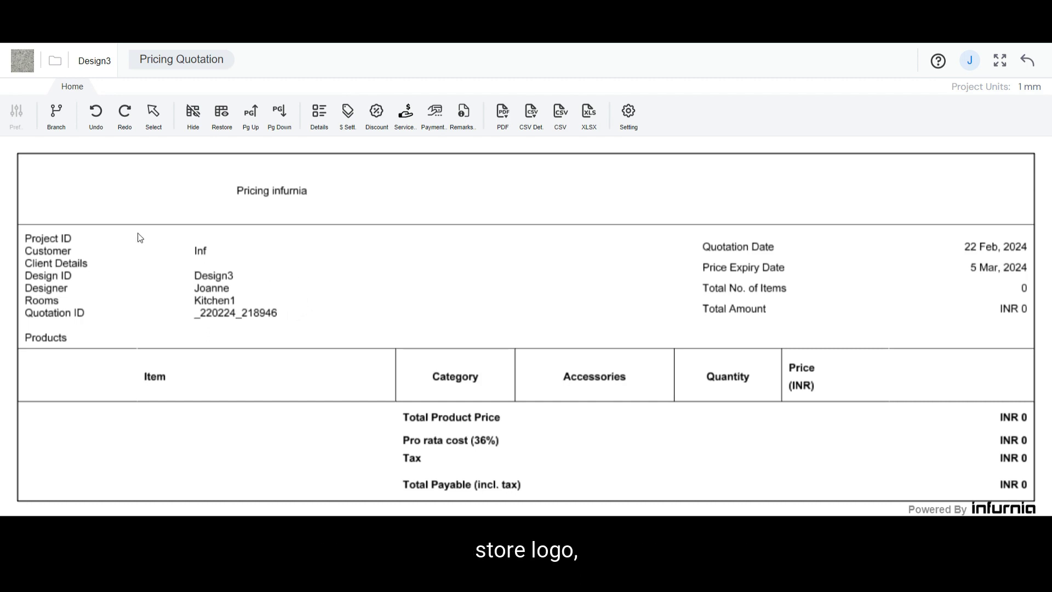
mouse_move(99, 219)
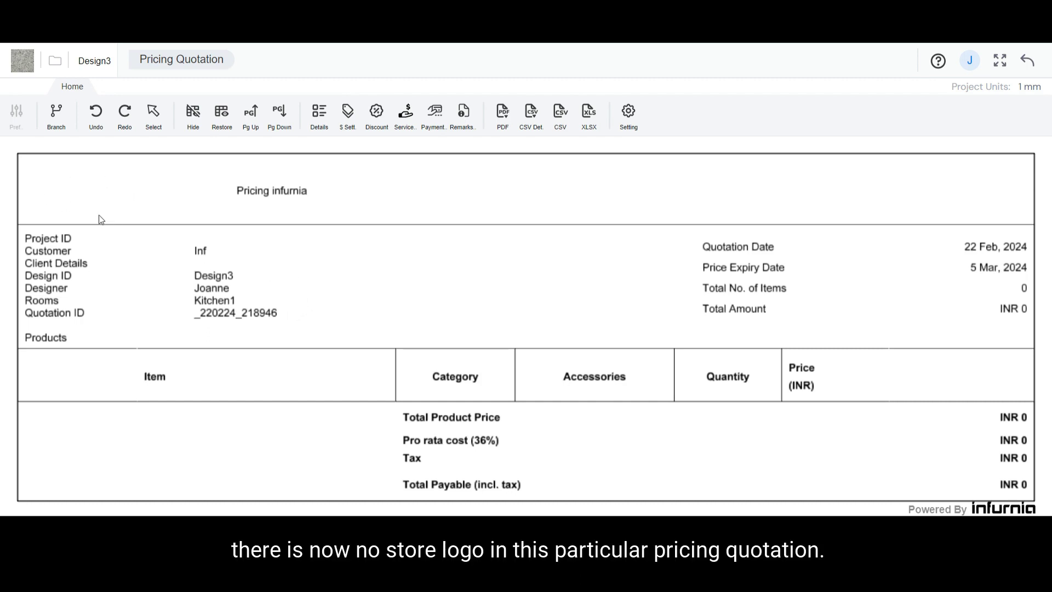